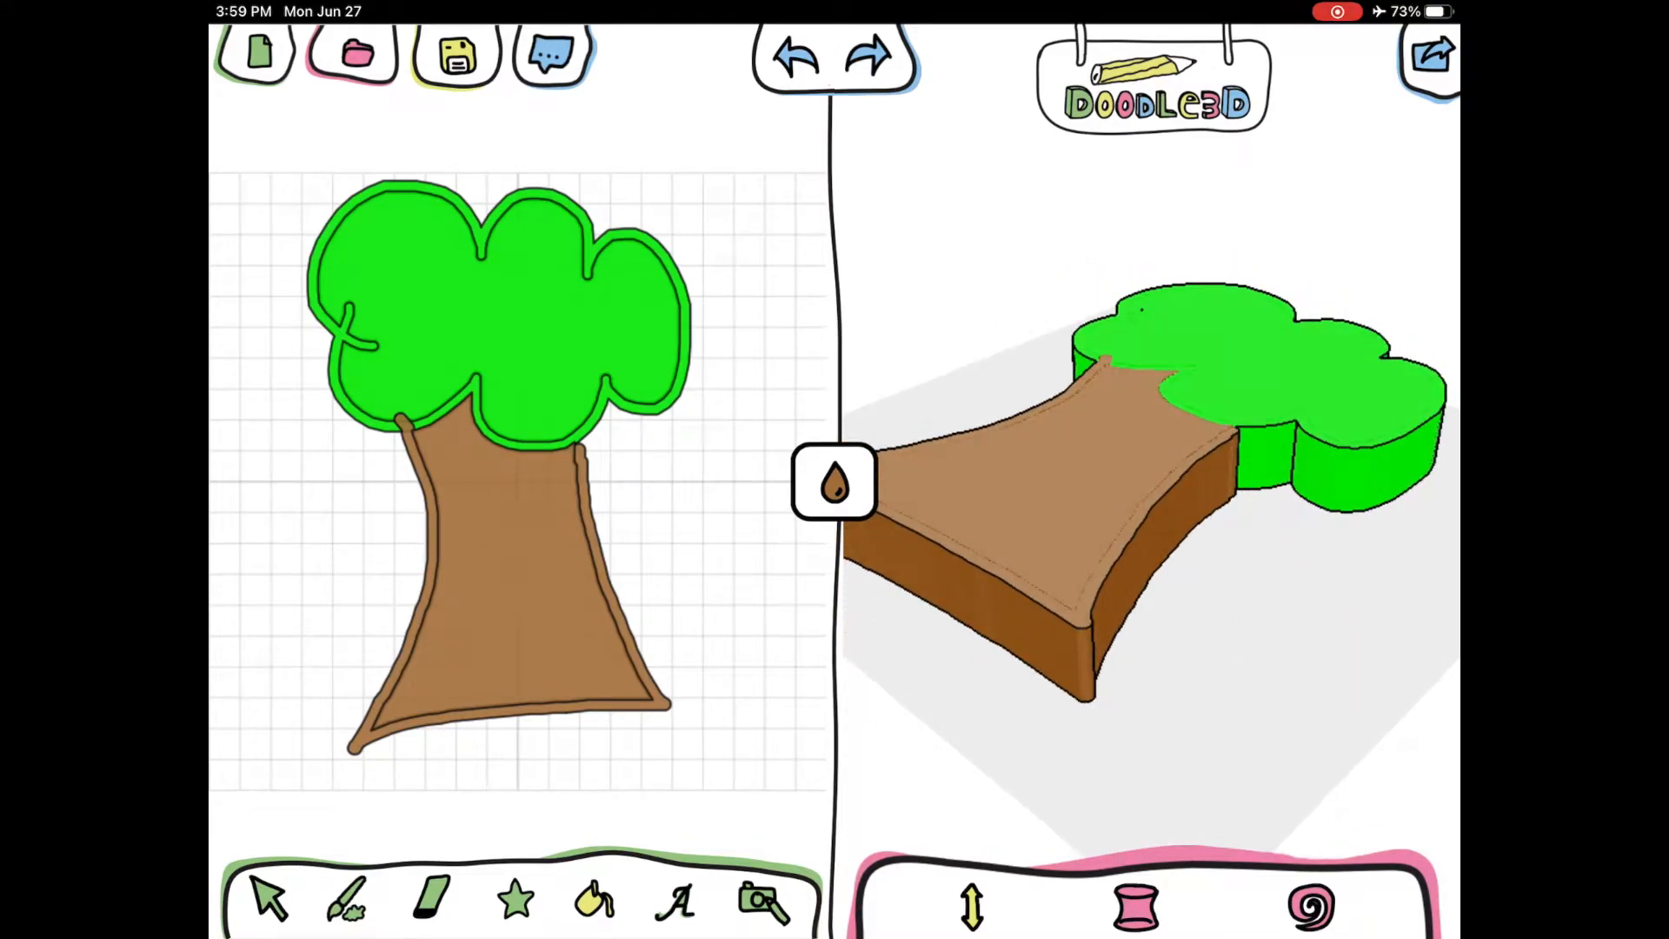
Step: Open the Save prompt for the tree doodle from the toolbar floppy icon
{"action": "left_click", "coordinate": [455, 53]}
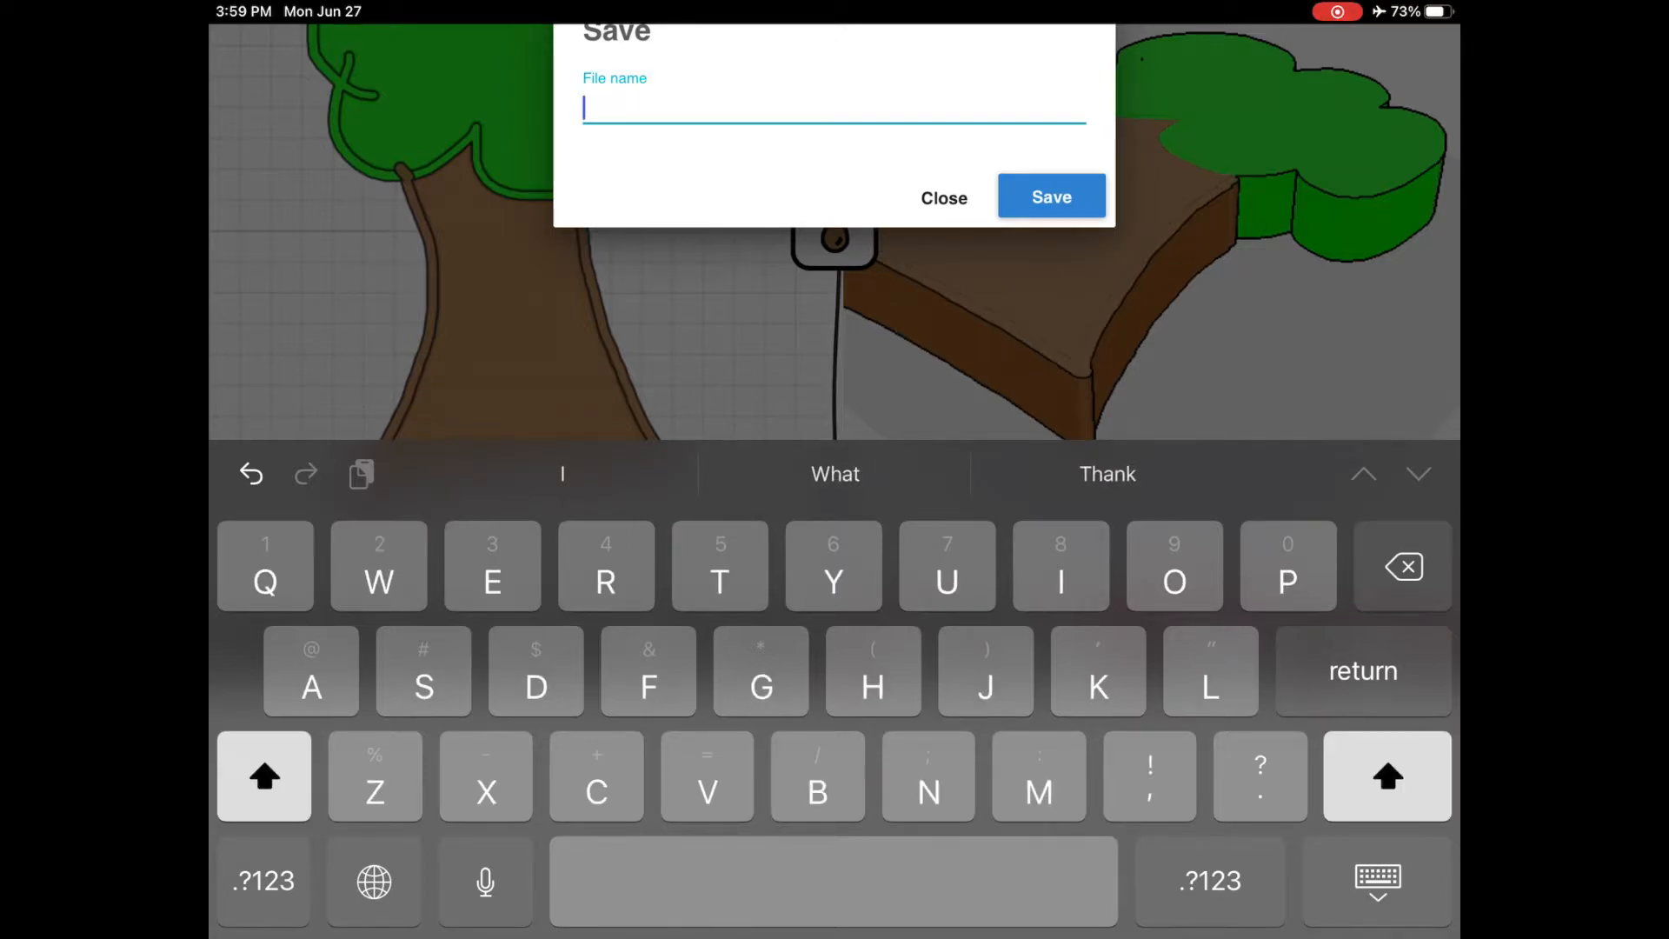
Step: Reopen the Save prompt, enter the teacher, 21-22 and 'Naomi' file name, and save
{"action": "left_click", "coordinate": [940, 198]}
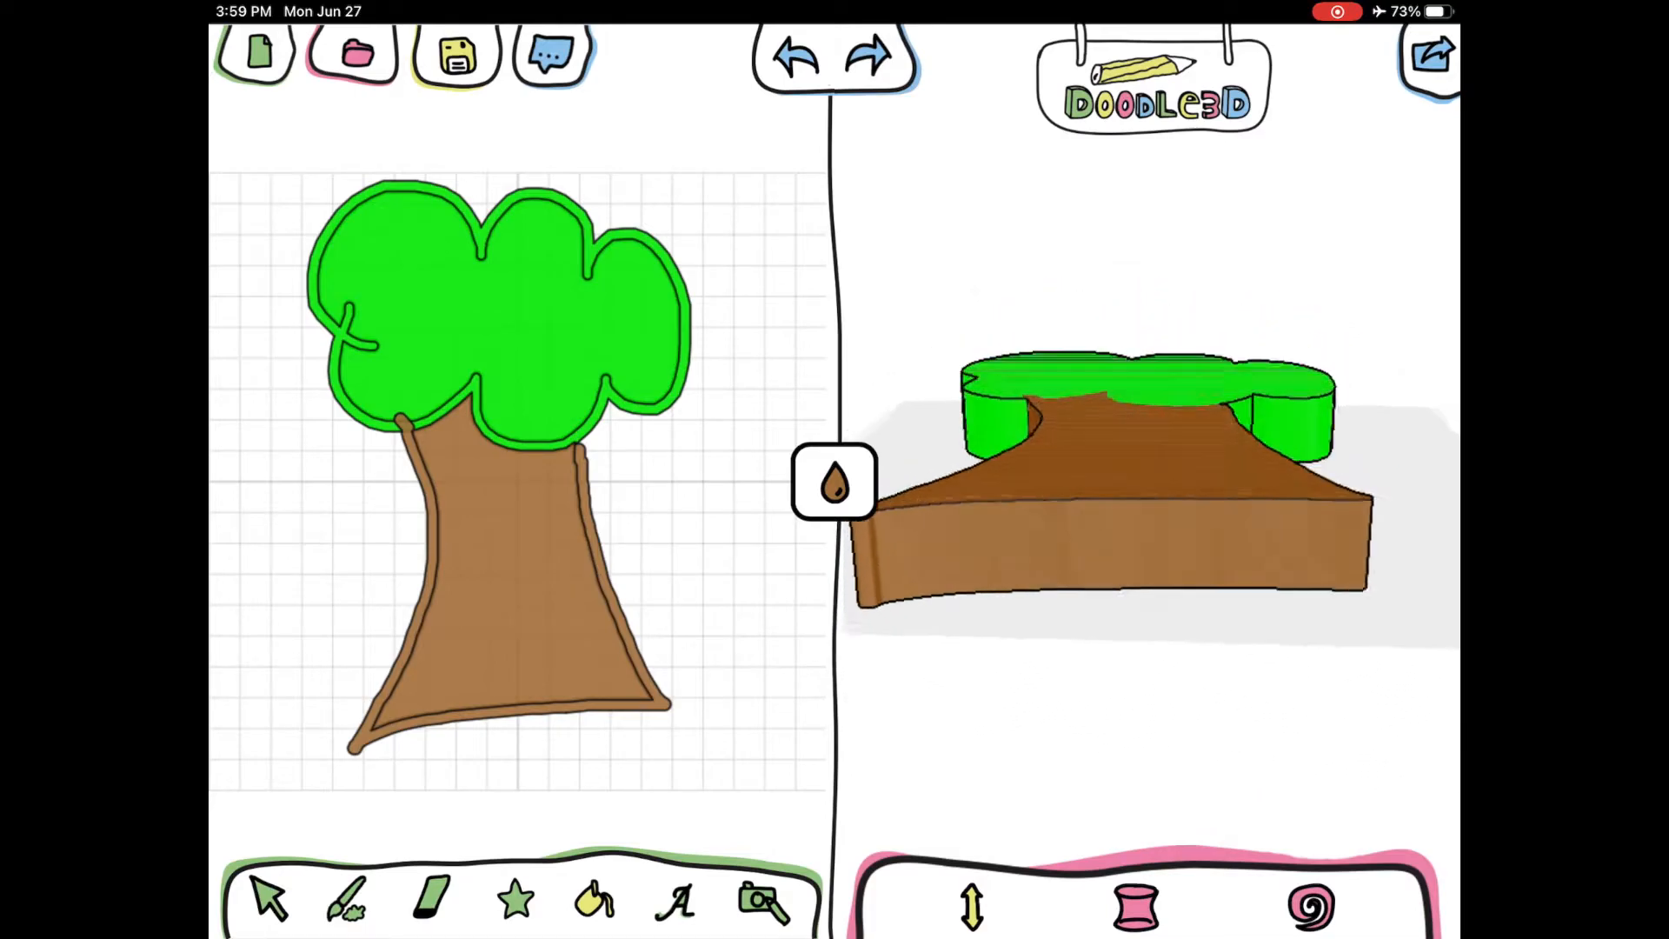
{"action": "left_click", "coordinate": [456, 54]}
{"action": "type", "text": "Meredith"}
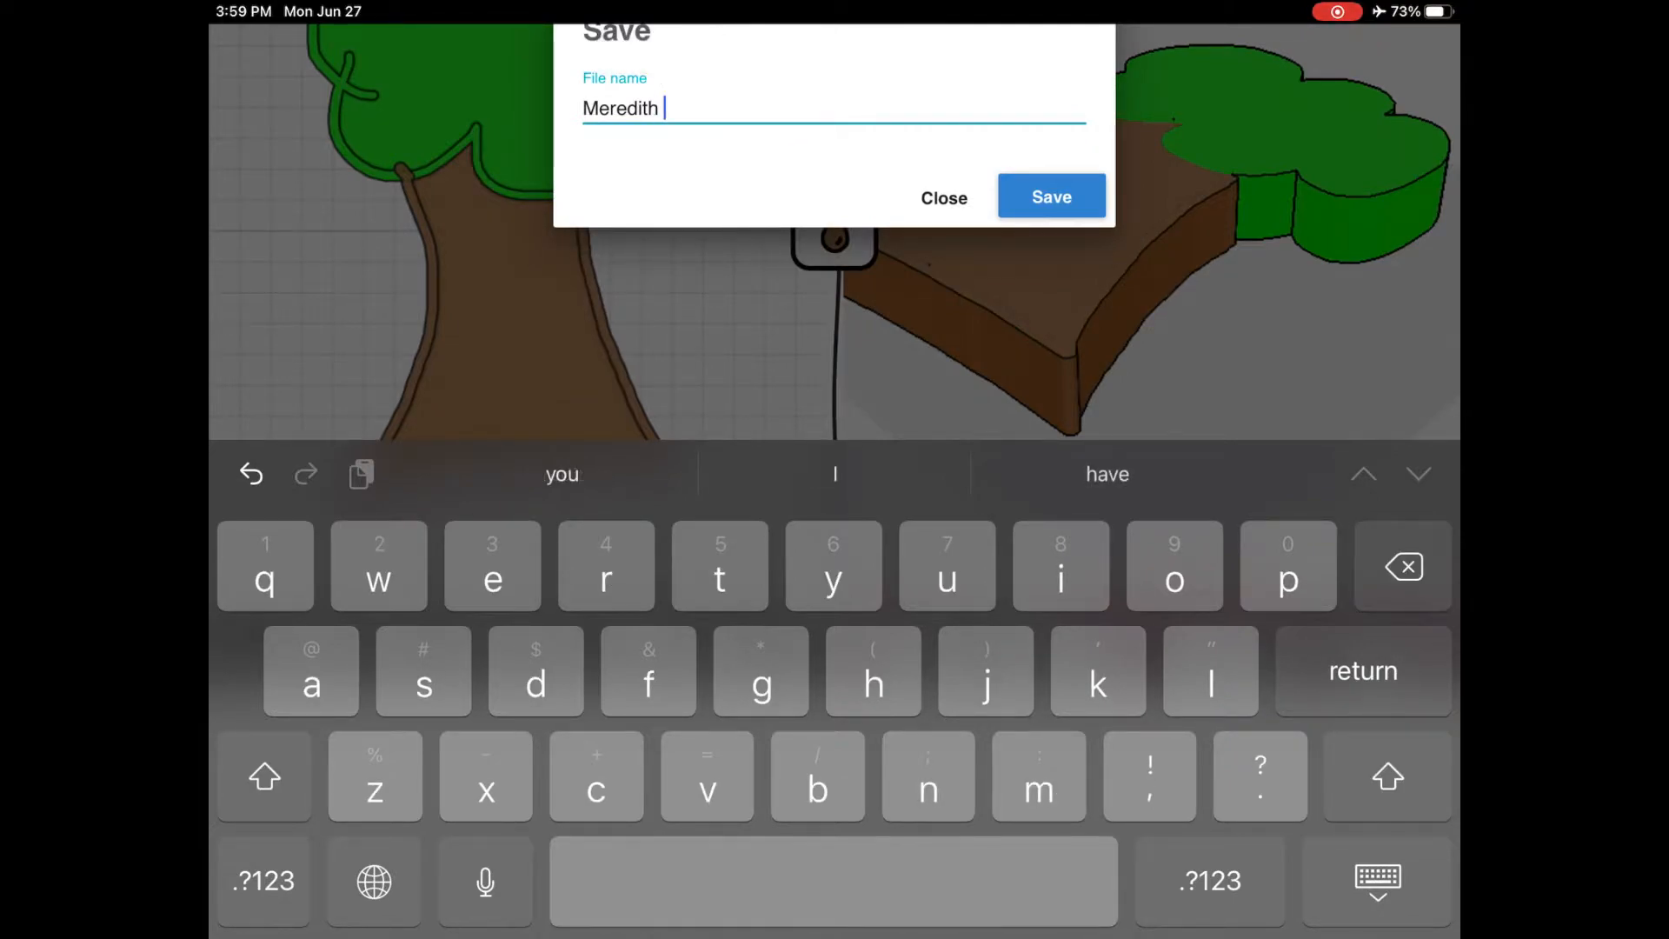
{"action": "type", "text": "1-22-"}
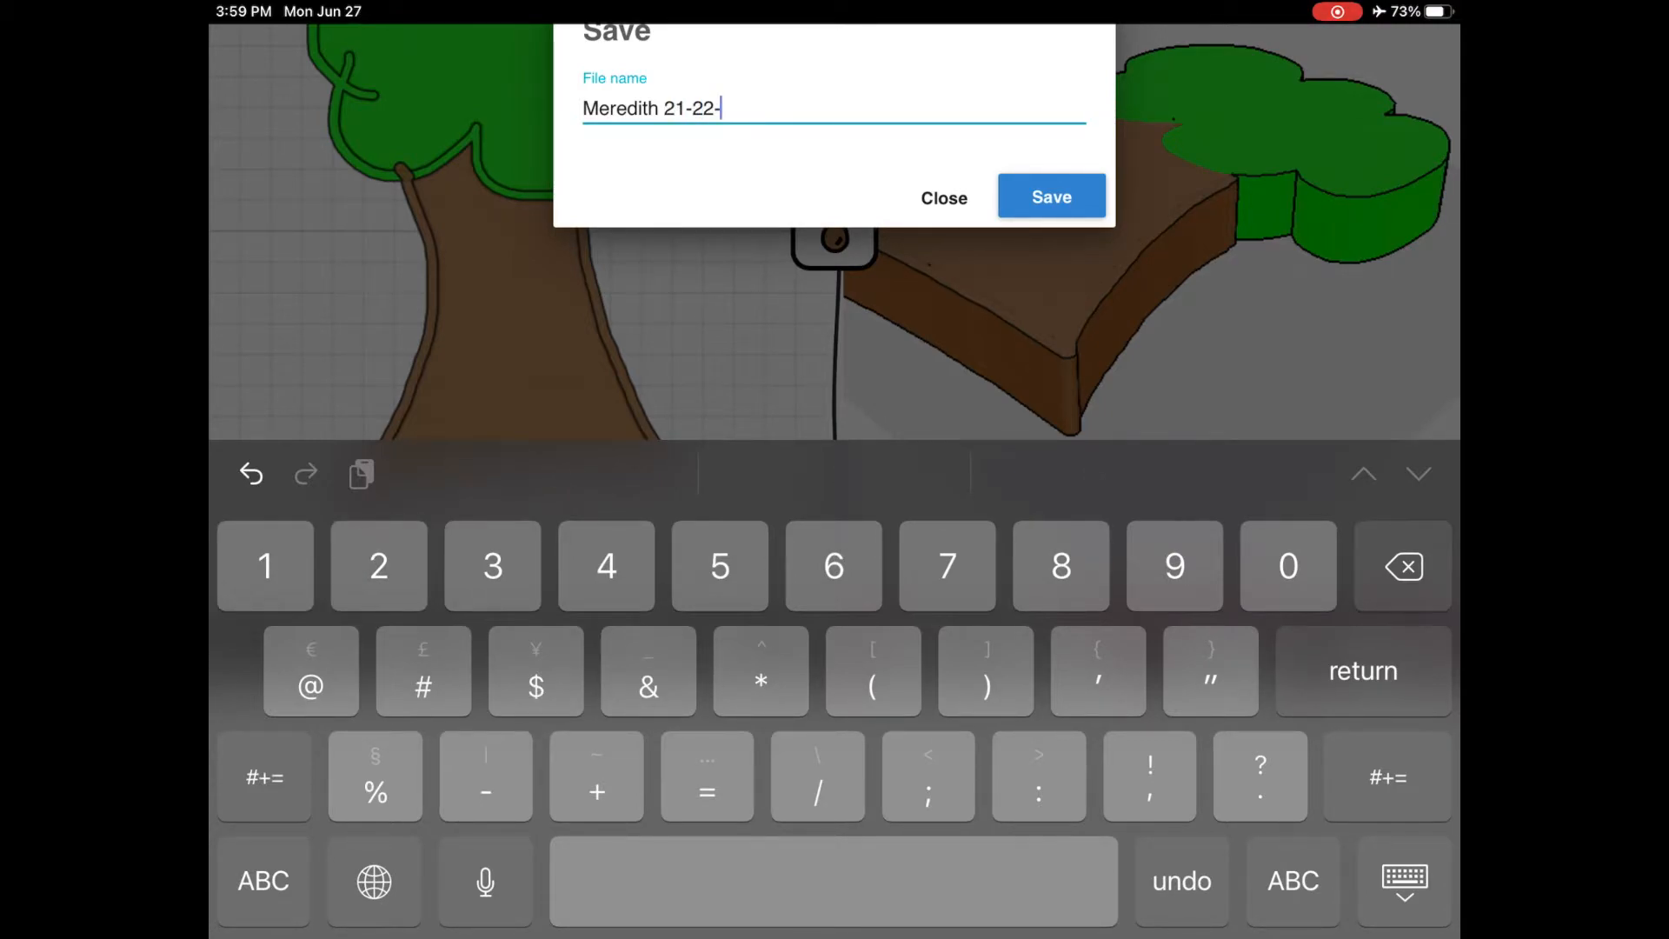
{"action": "type", "text": "Naomi"}
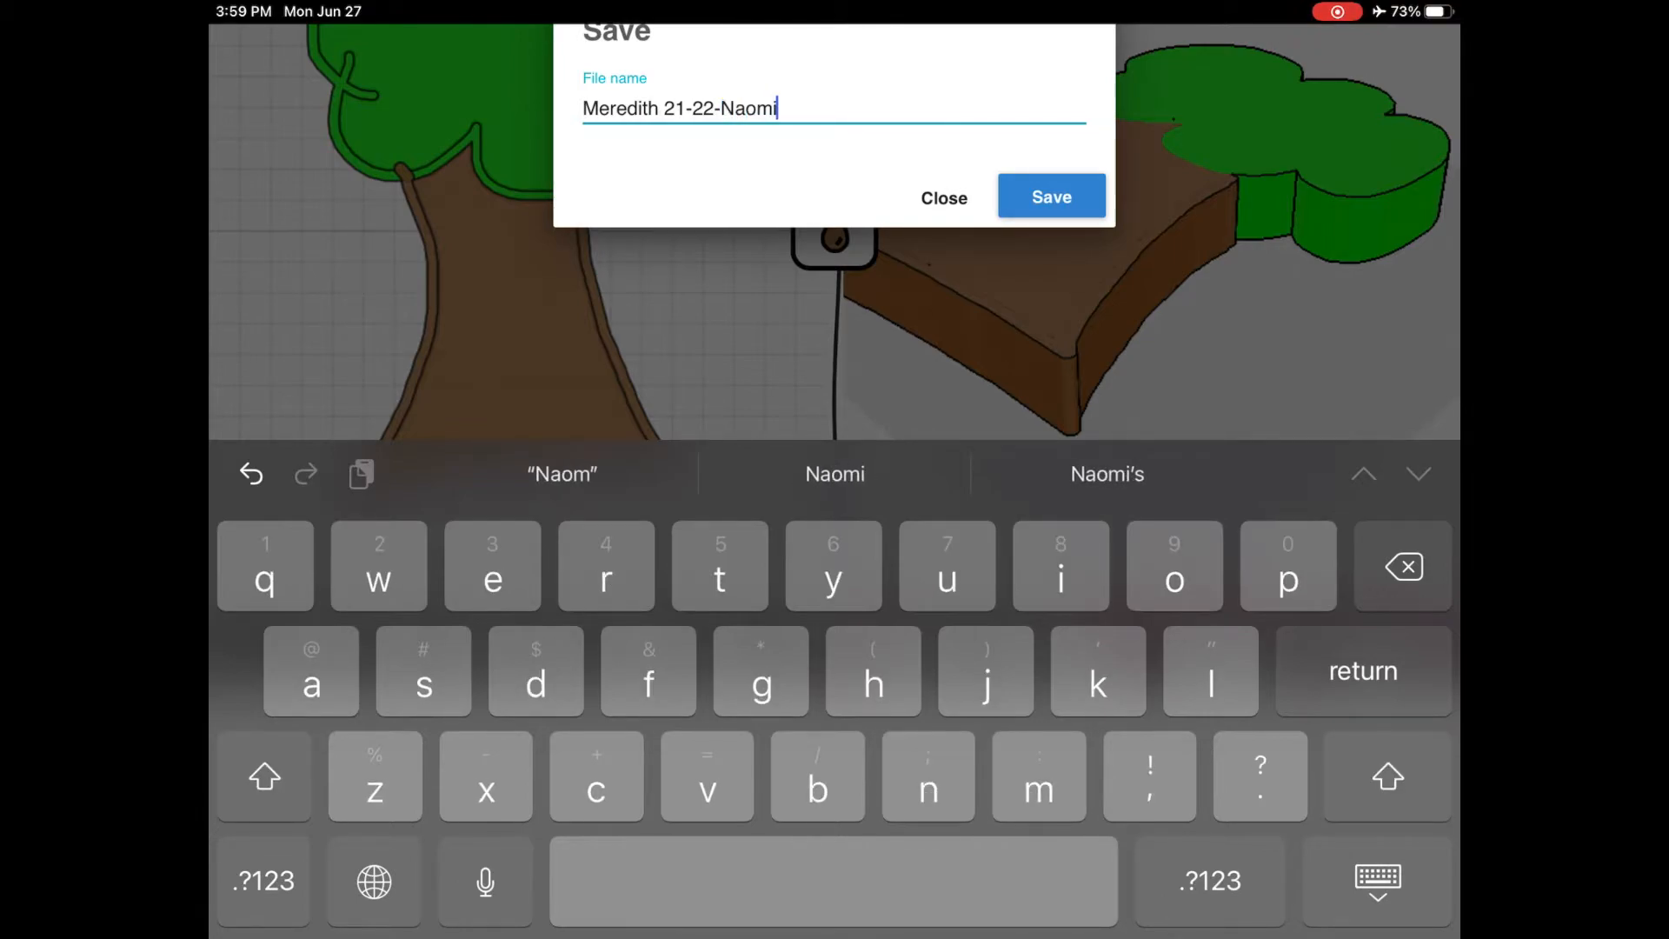
{"action": "left_click", "coordinate": [1051, 196]}
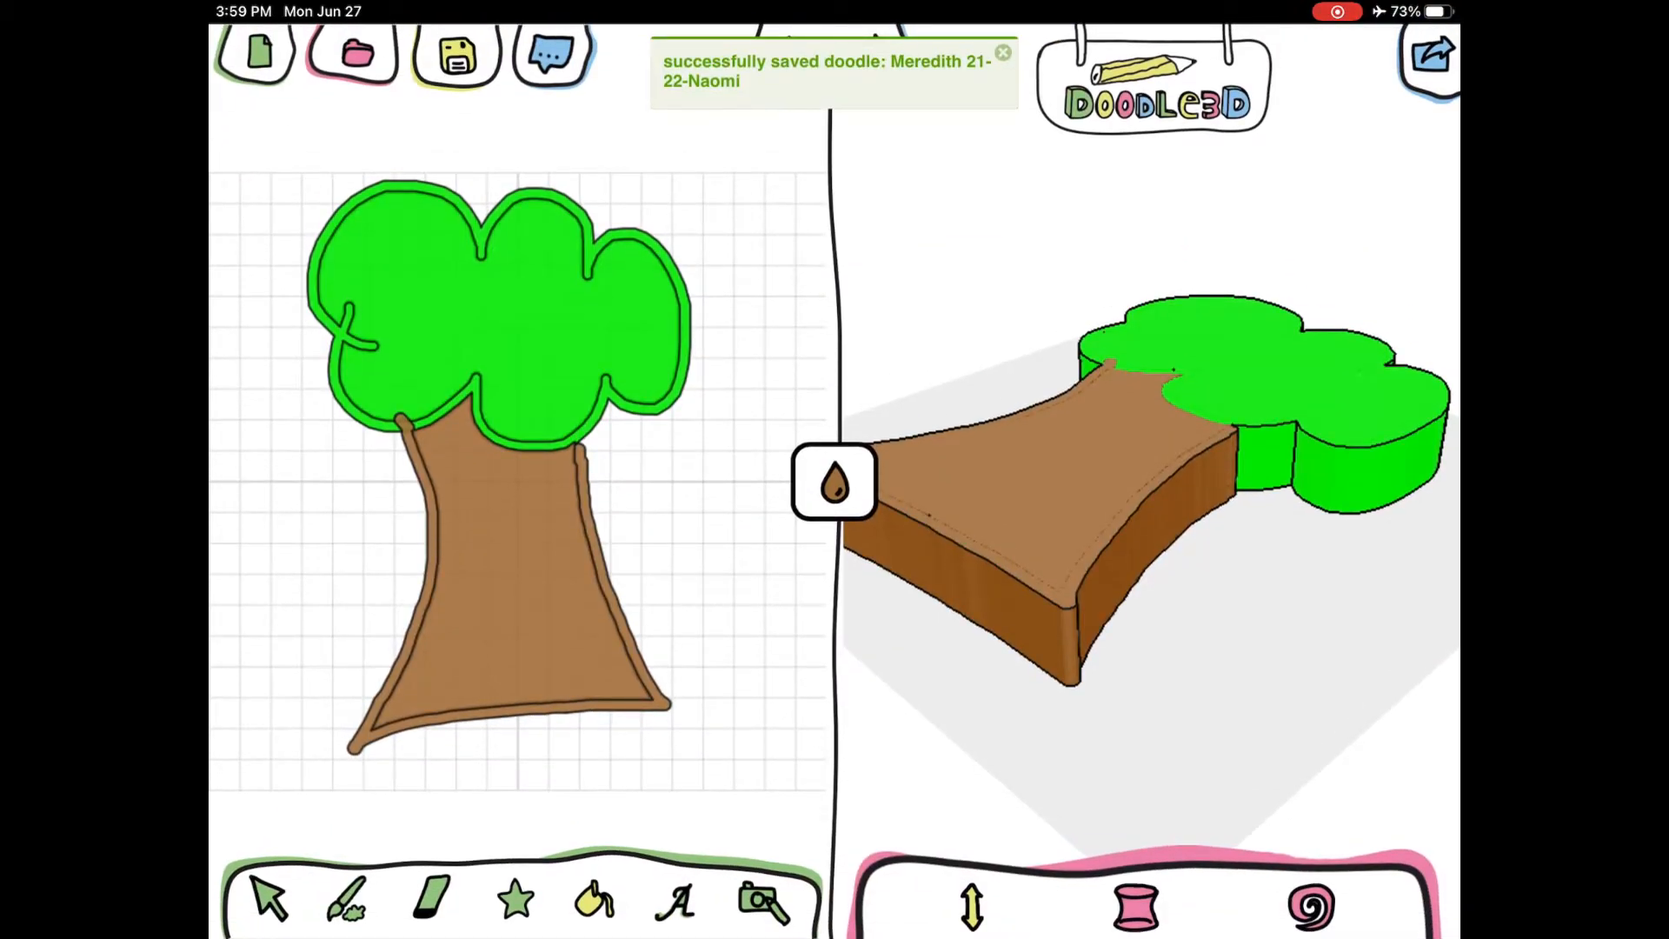
Step: Dismiss the saved notice and export the tree as an STL file
{"action": "left_click", "coordinate": [354, 53]}
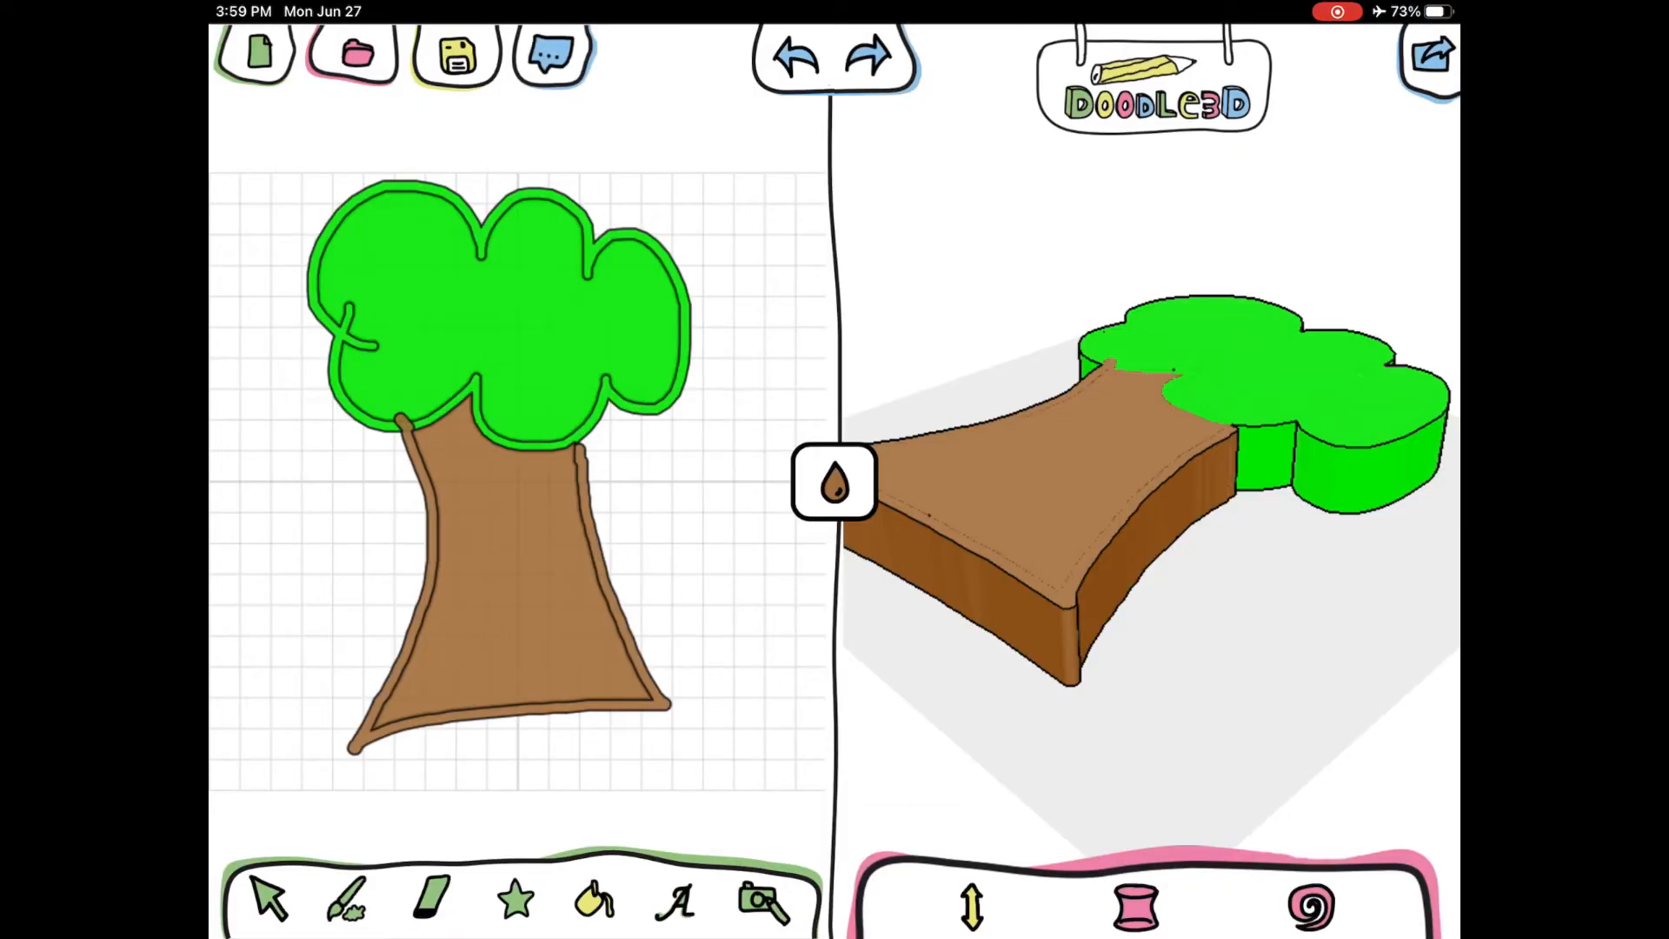
{"action": "left_click", "coordinate": [1429, 57]}
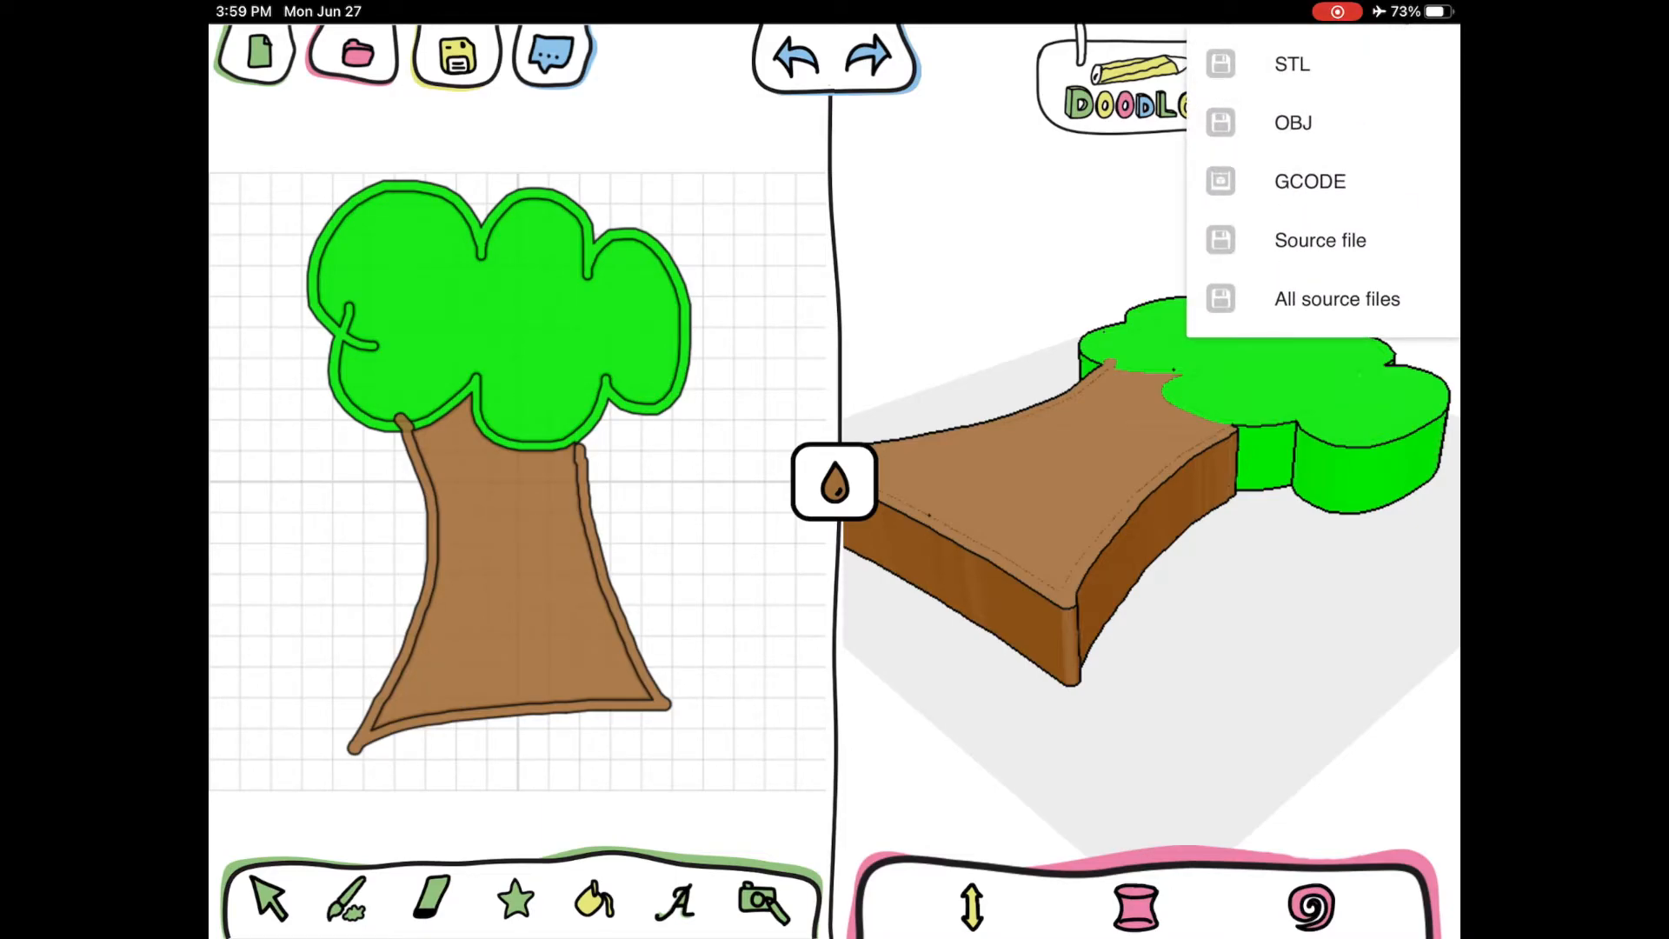
{"action": "left_click", "coordinate": [1291, 63]}
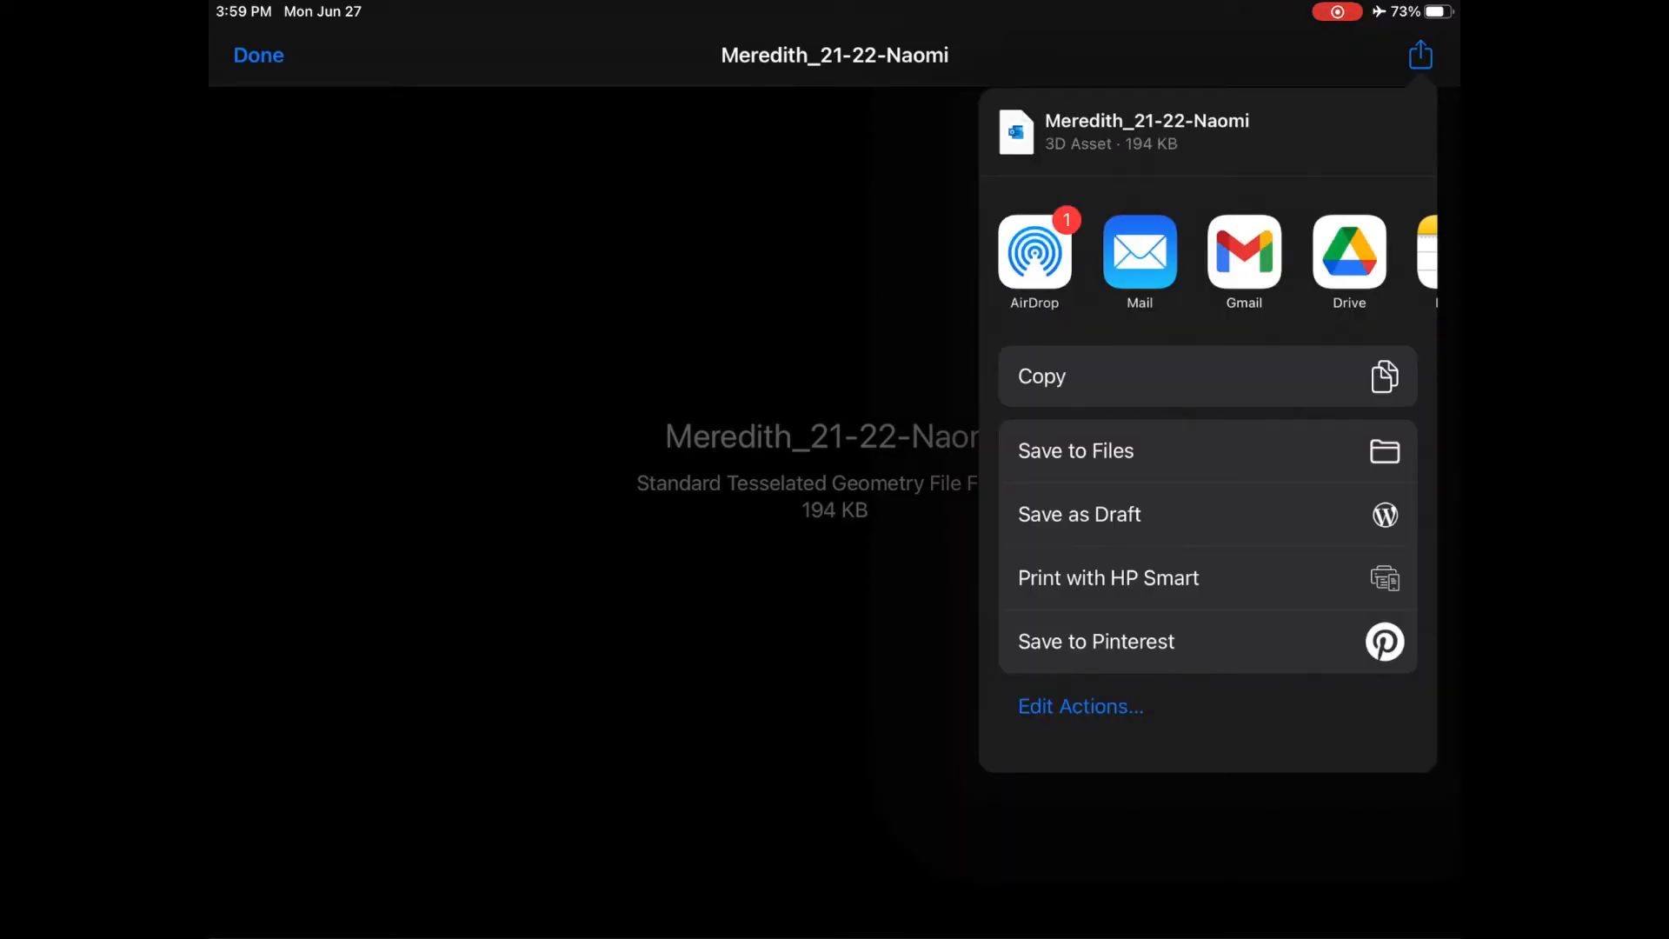
{"action": "left_click", "coordinate": [1032, 255]}
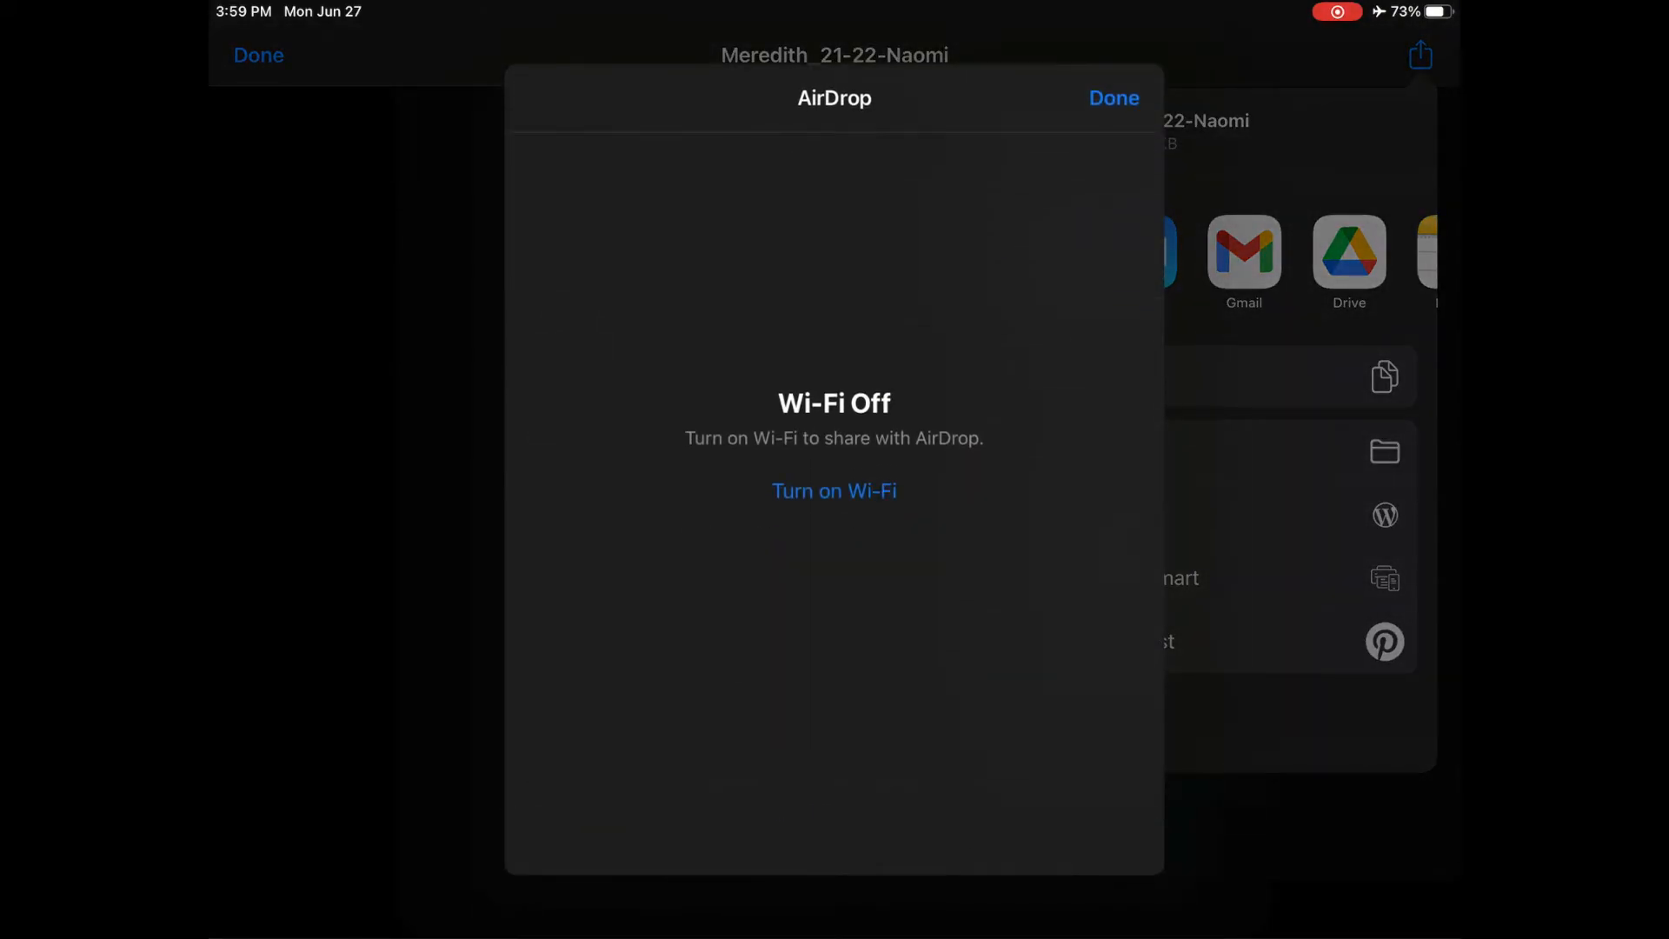
{"action": "left_click", "coordinate": [1113, 97]}
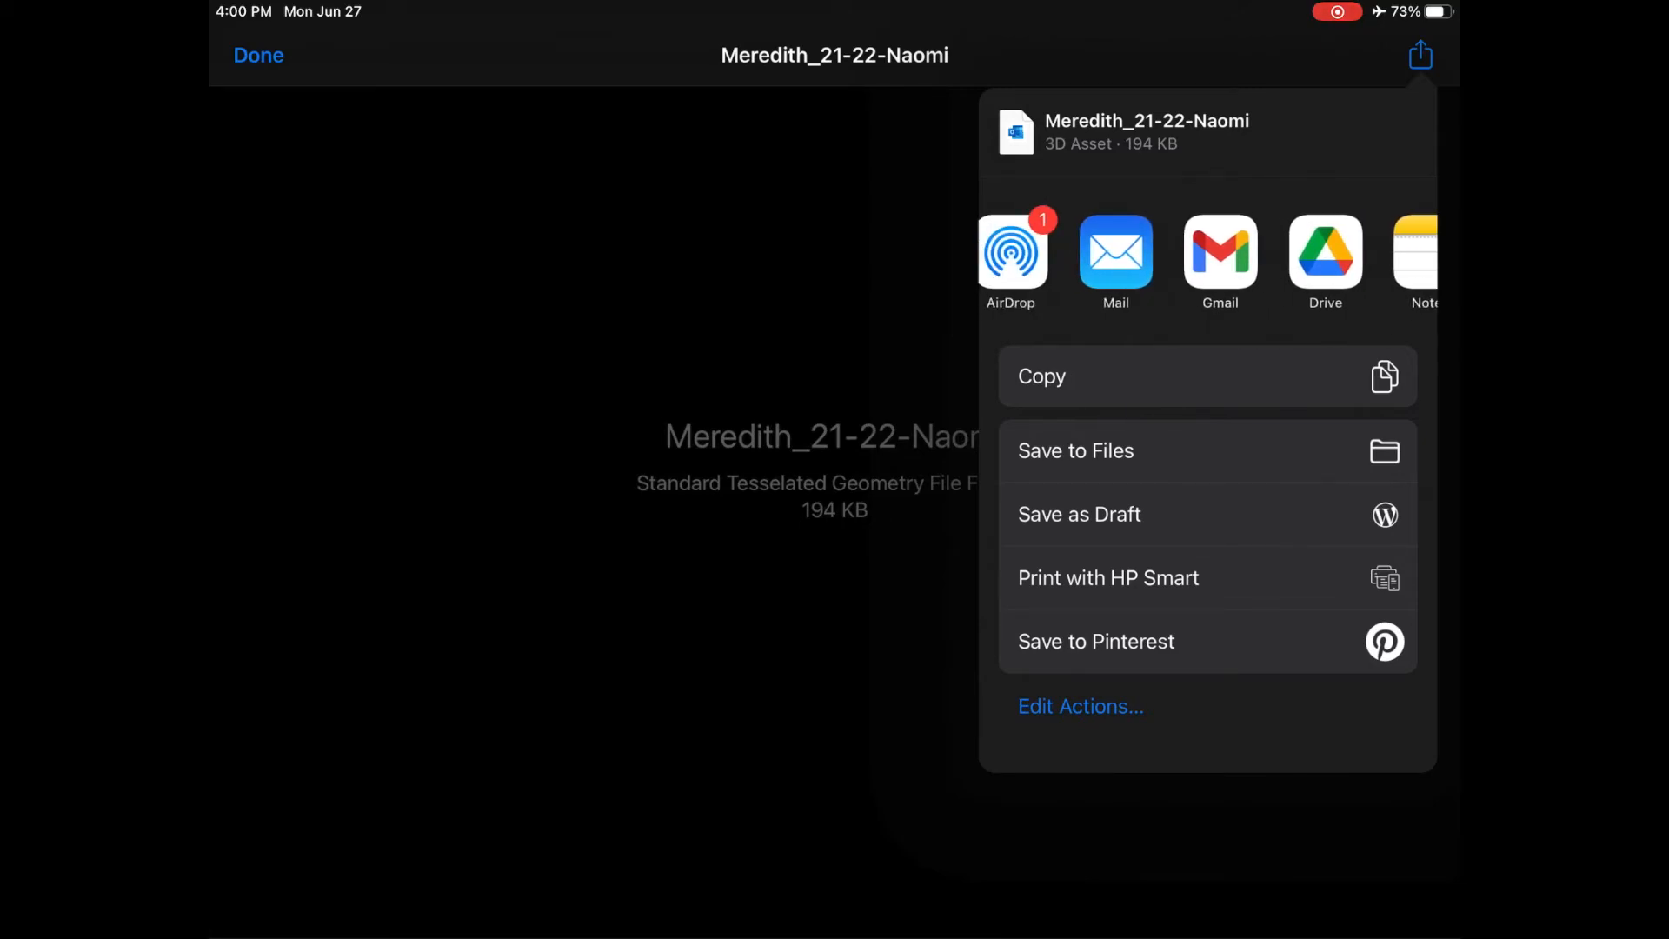
{"action": "left_click", "coordinate": [1323, 253]}
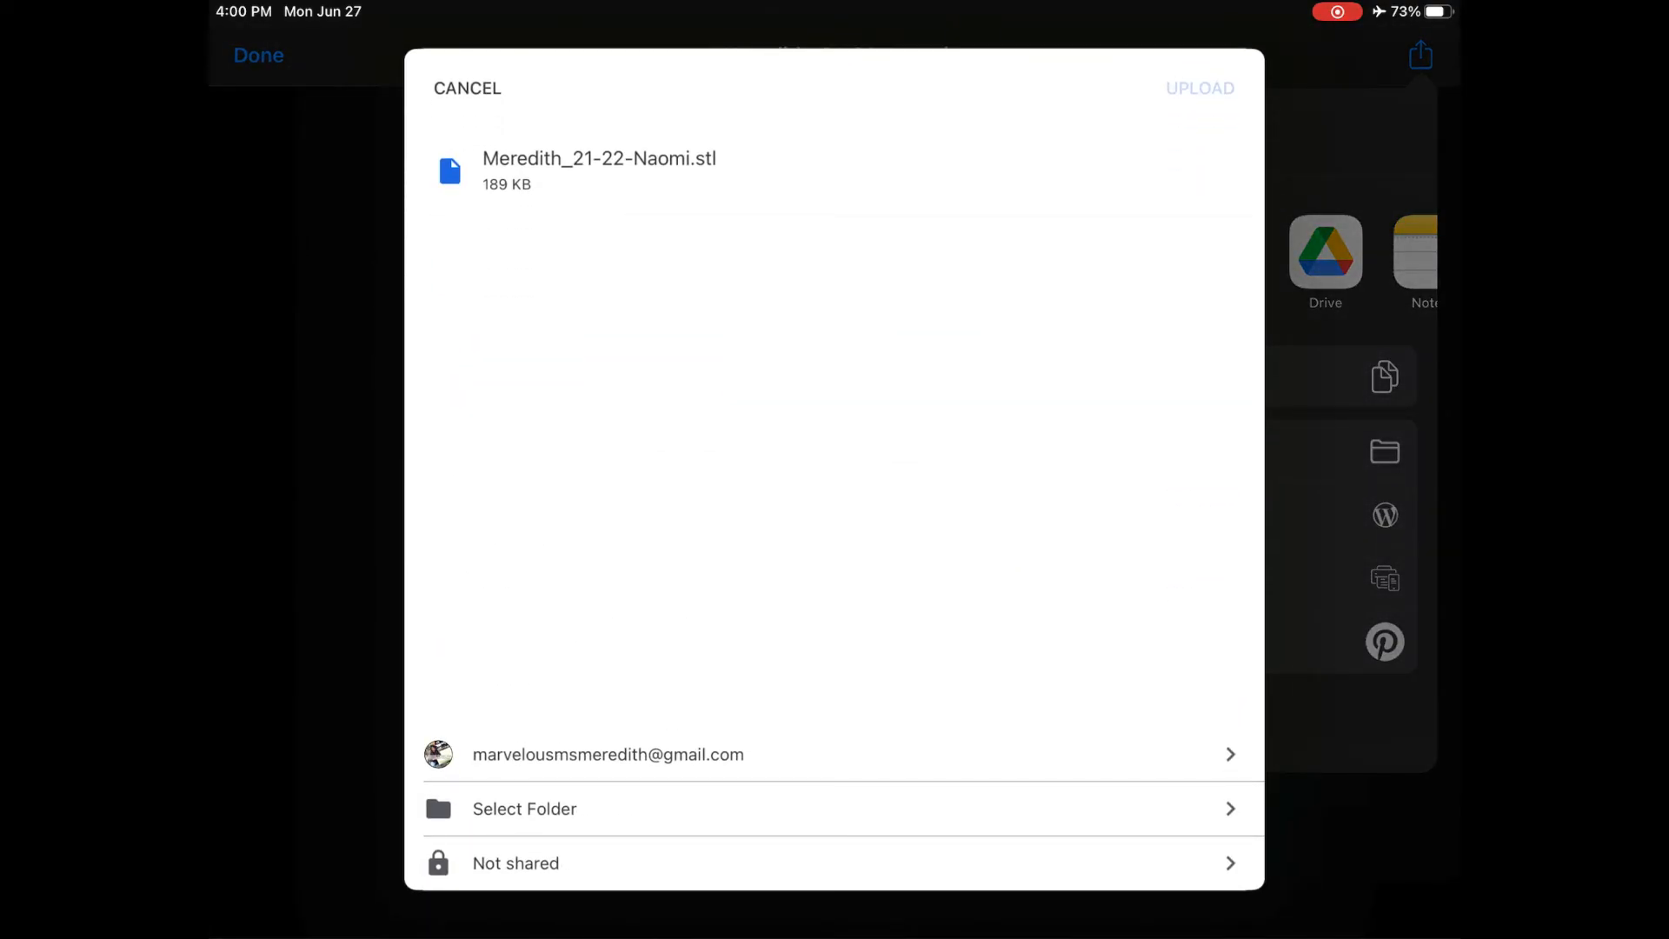
Step: Cancel the Google Drive upload and close the STL preview to return to the doodle
{"action": "left_click", "coordinate": [468, 87]}
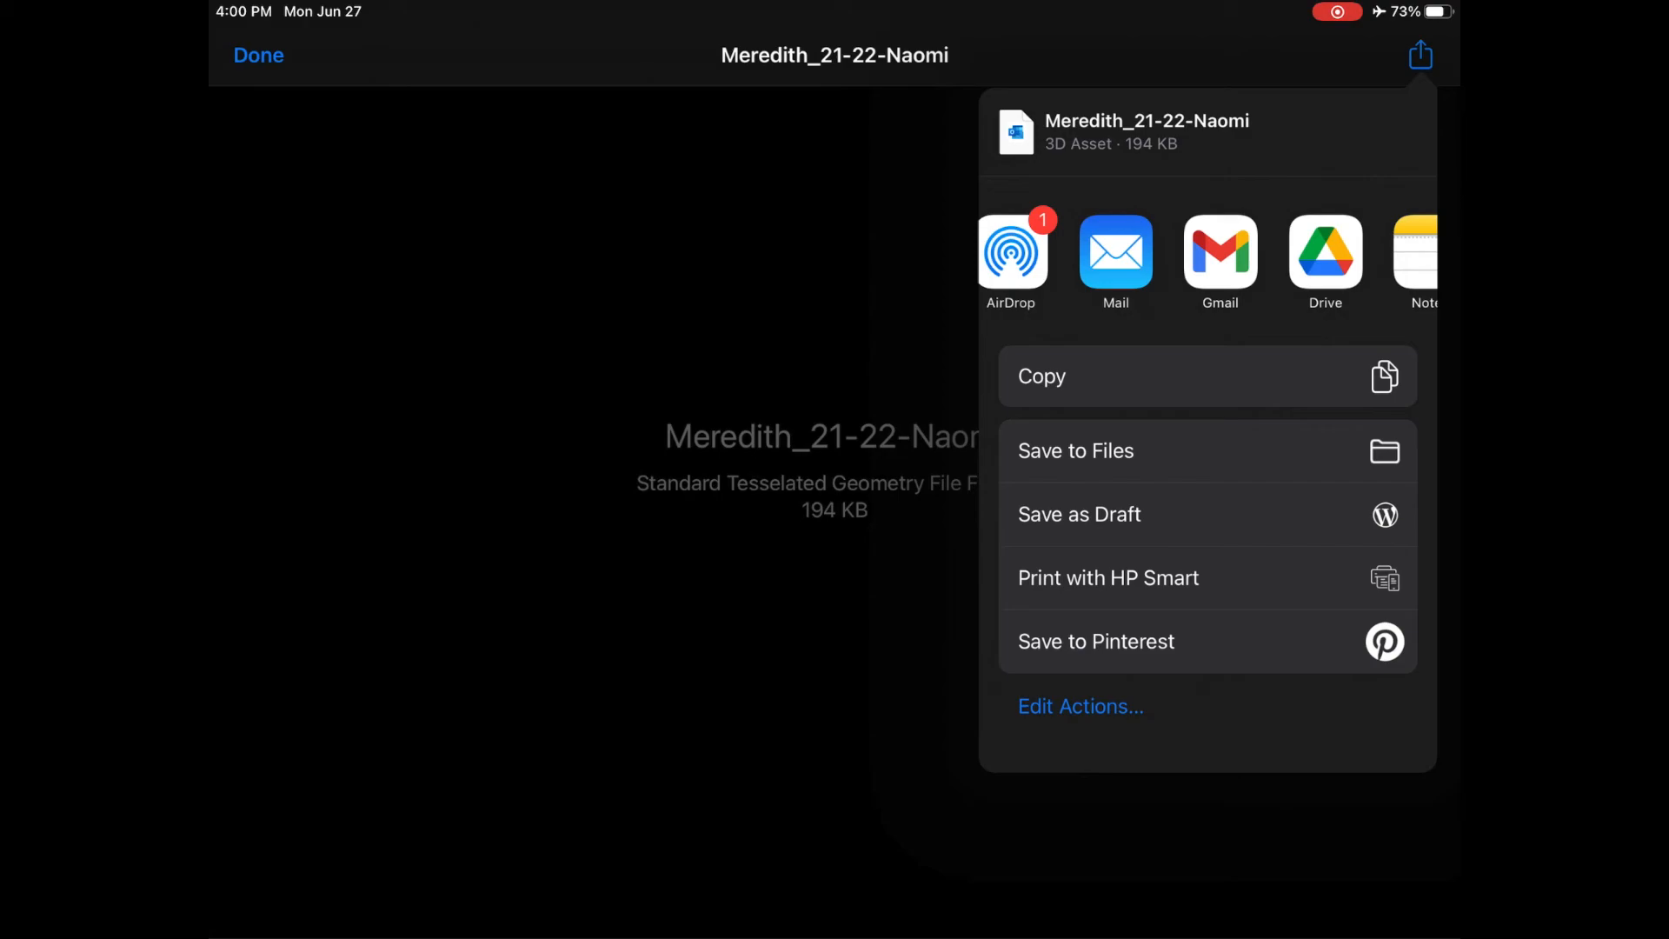
{"action": "left_click", "coordinate": [1115, 255]}
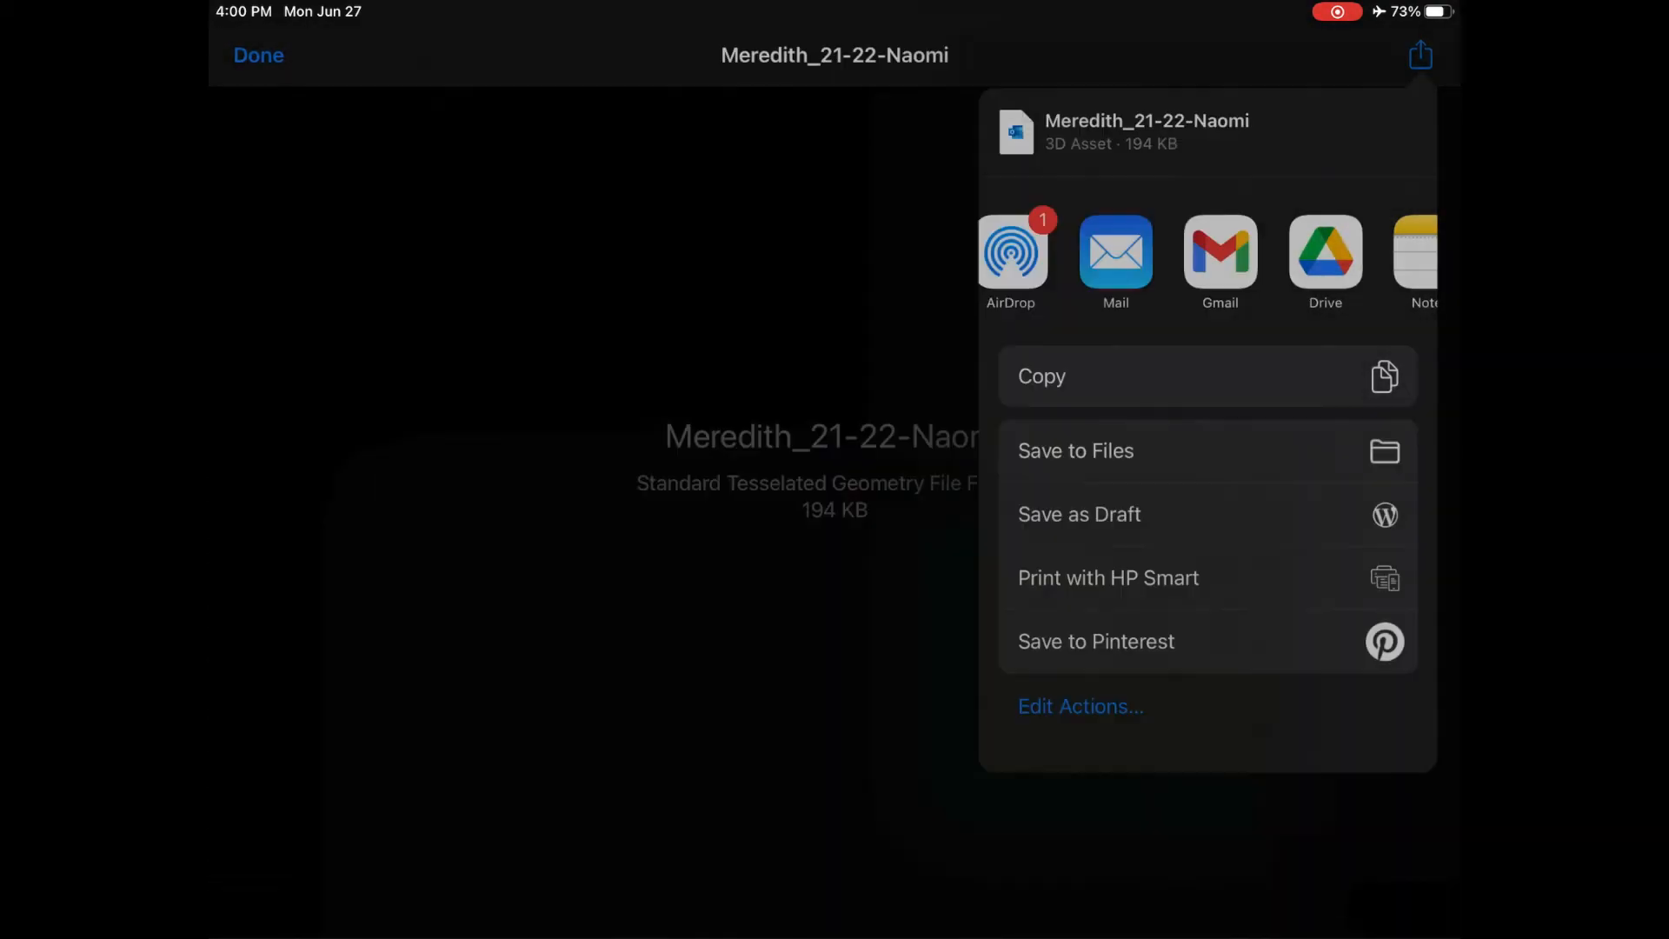
{"action": "left_click", "coordinate": [257, 54]}
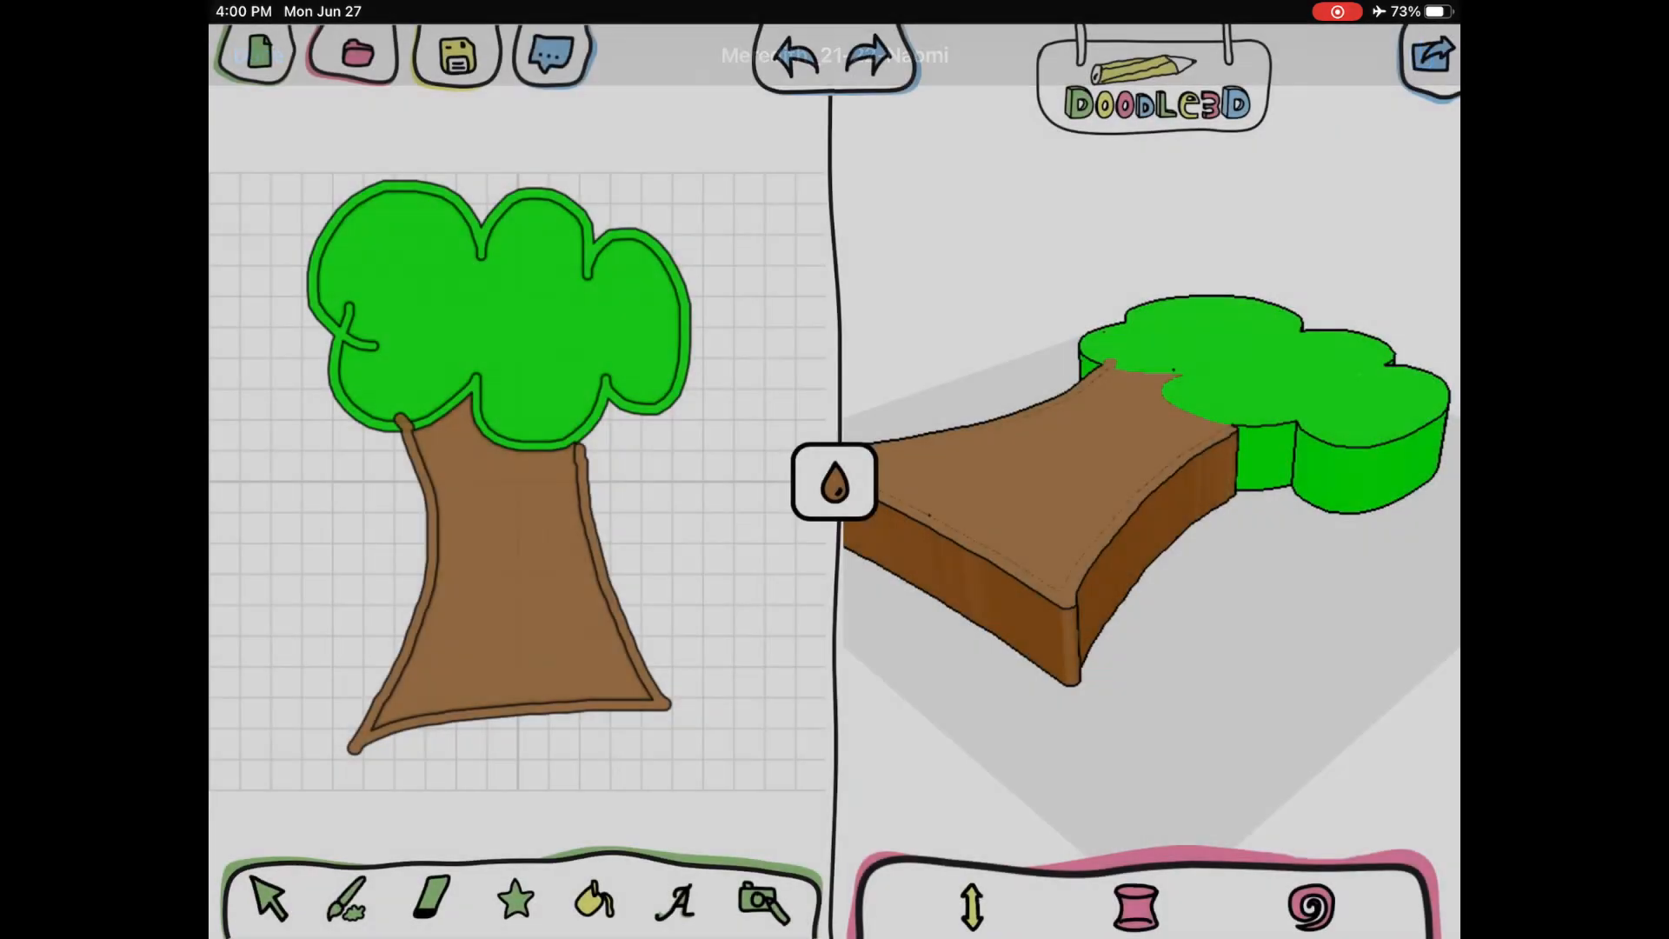